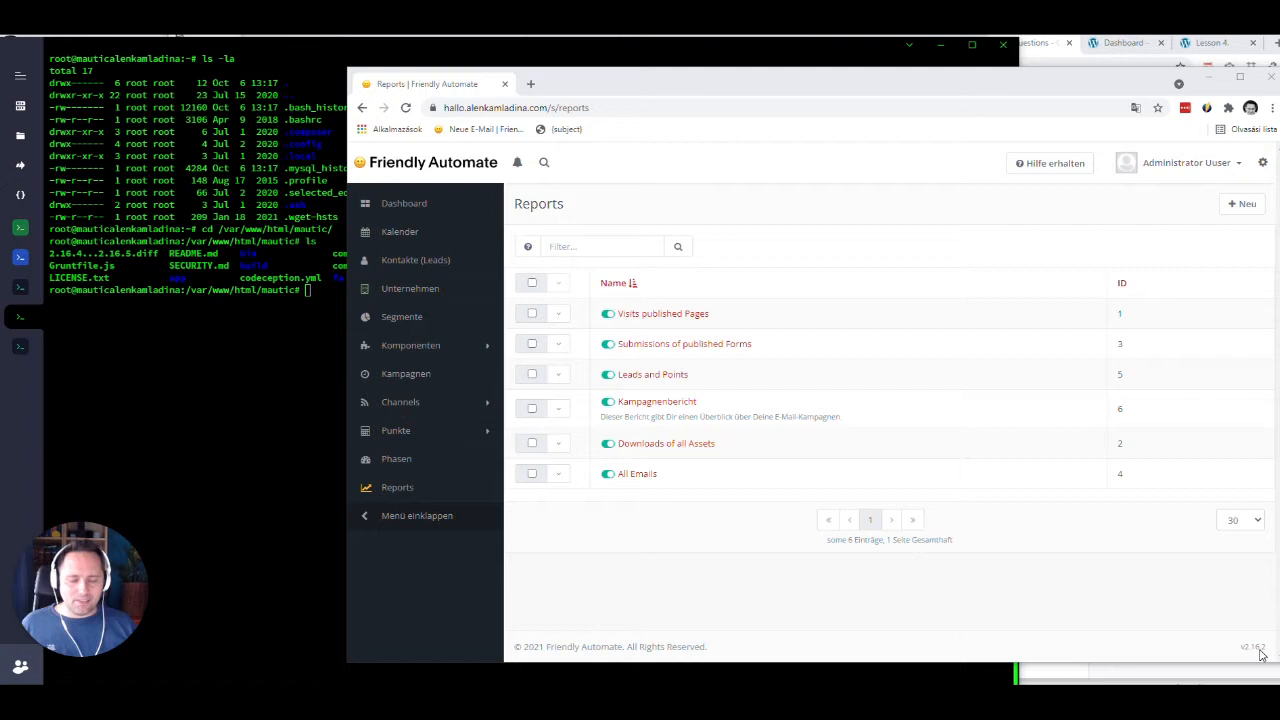
mouse_move(744, 556)
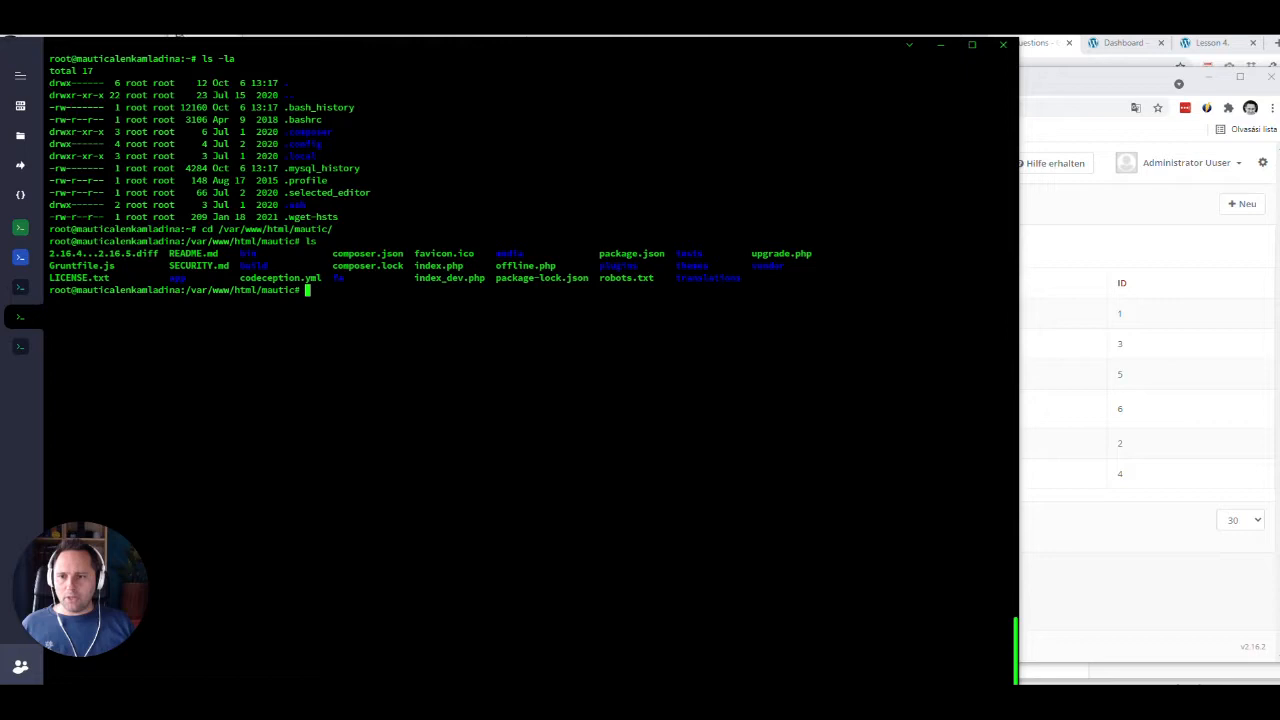
Step: Run doctrine:migration:migrate for Mautic and review the migration output
key("Return")
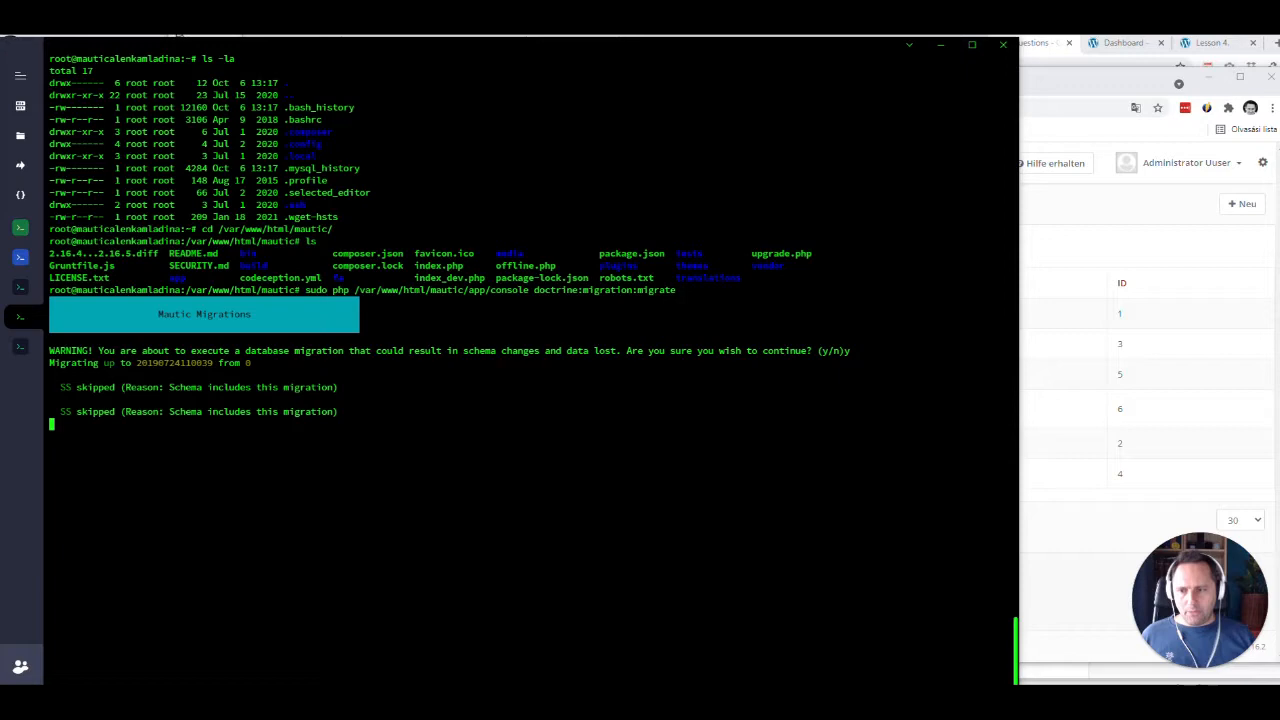
scroll("down", 3)
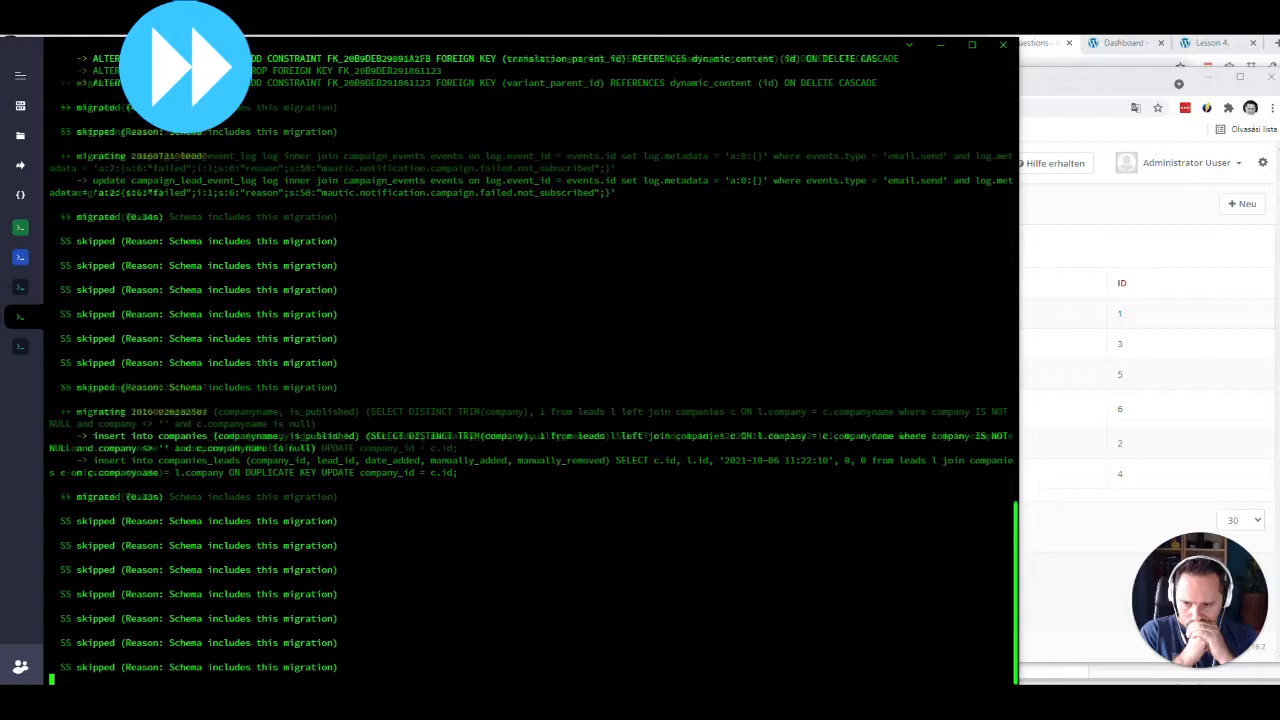
scroll("down", 3)
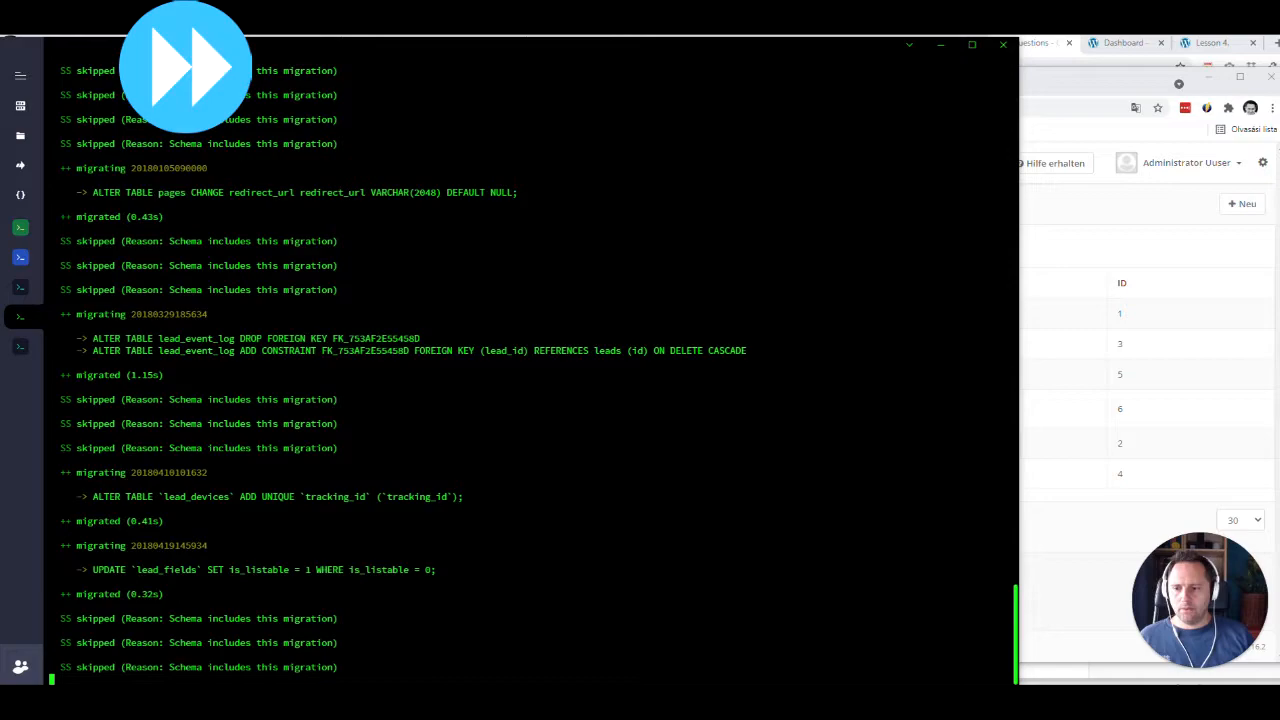
scroll("down", 3)
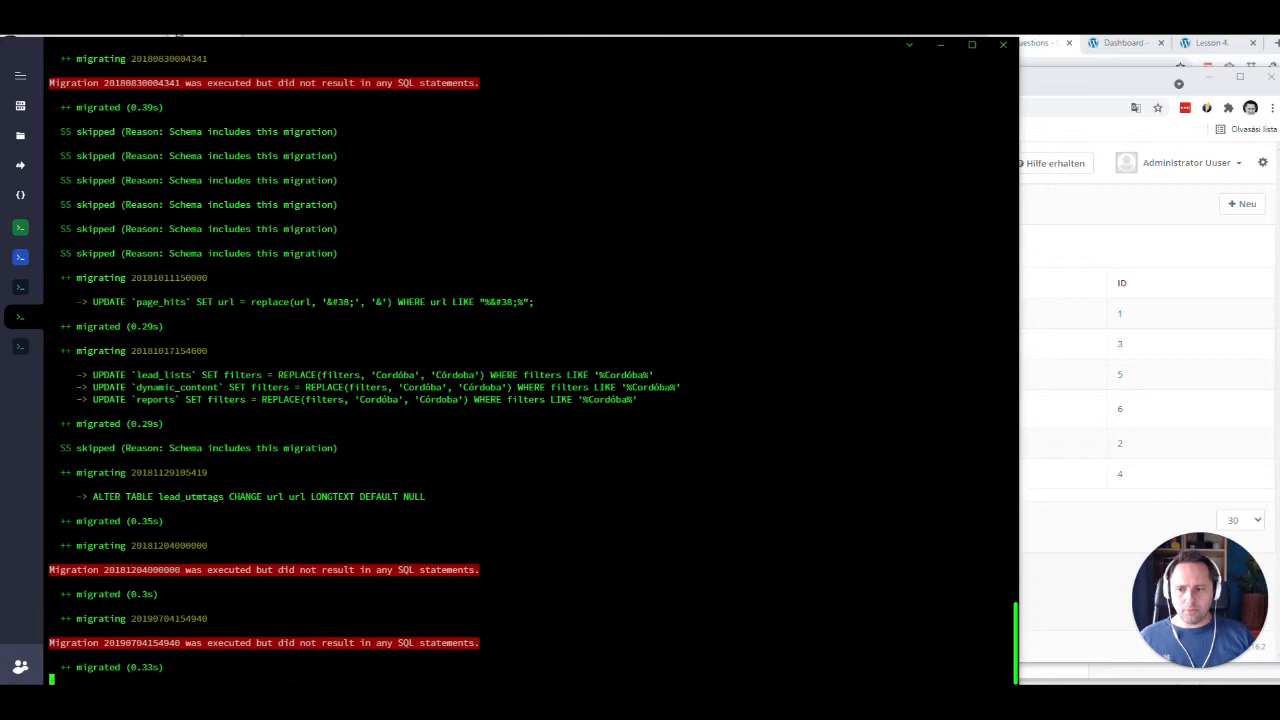
scroll("down", 3)
type("php -v")
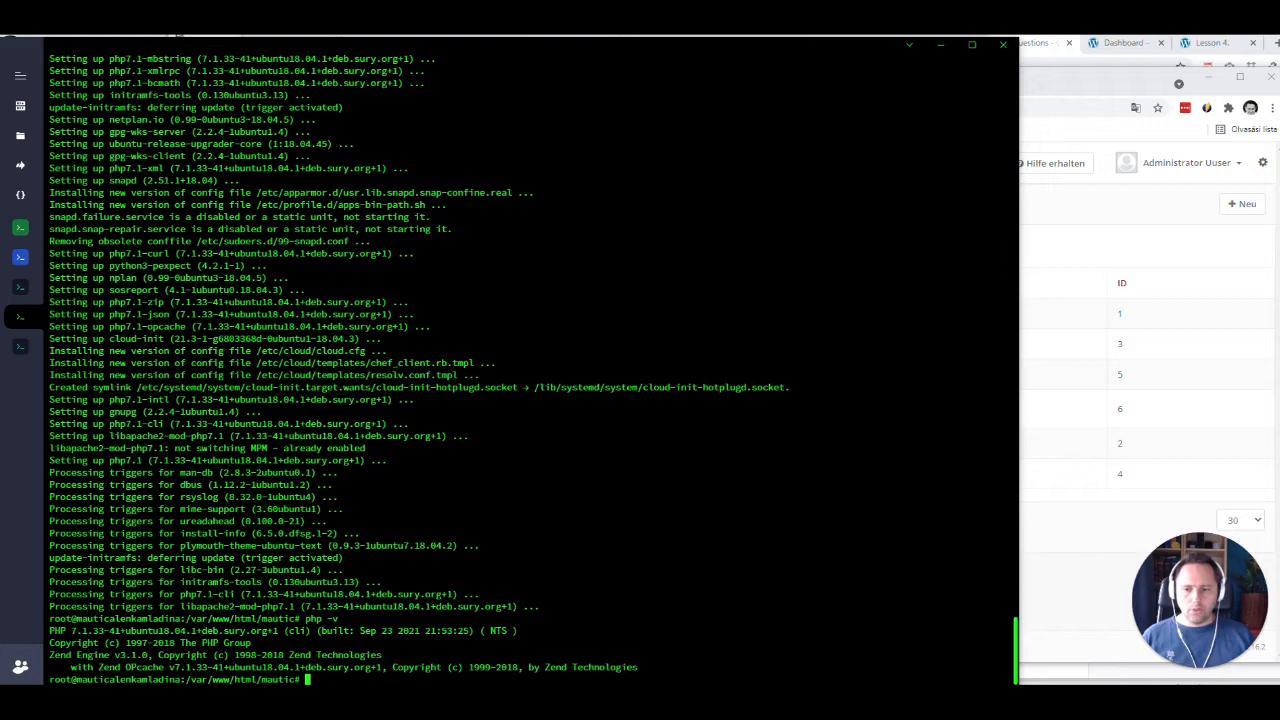
Step: Install software-properties-common with sudo apt install -y
type("sudo apt install software-properties-common -y")
type("sudo nano /etc/php/7.3/apache2/php.ini")
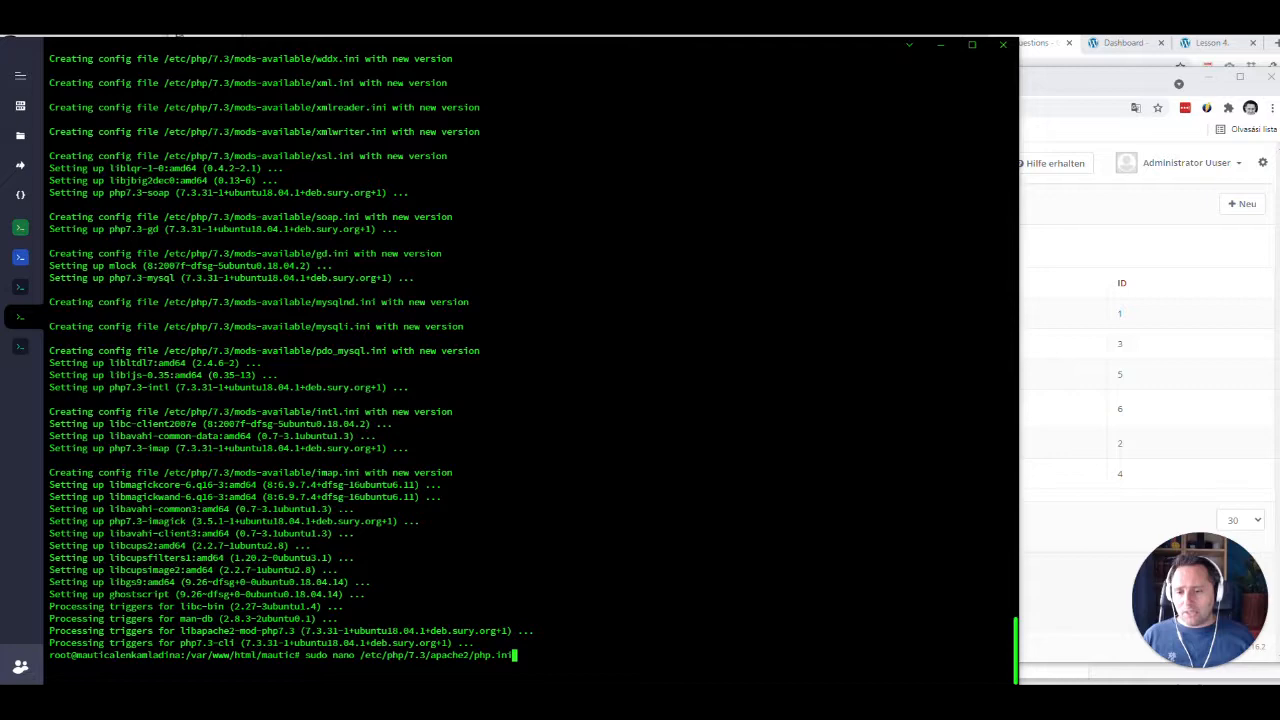
Step: Edit /etc/php/7.3/apache2/php.ini in nano and set short_open_tag to On
key("Return")
type("sho")
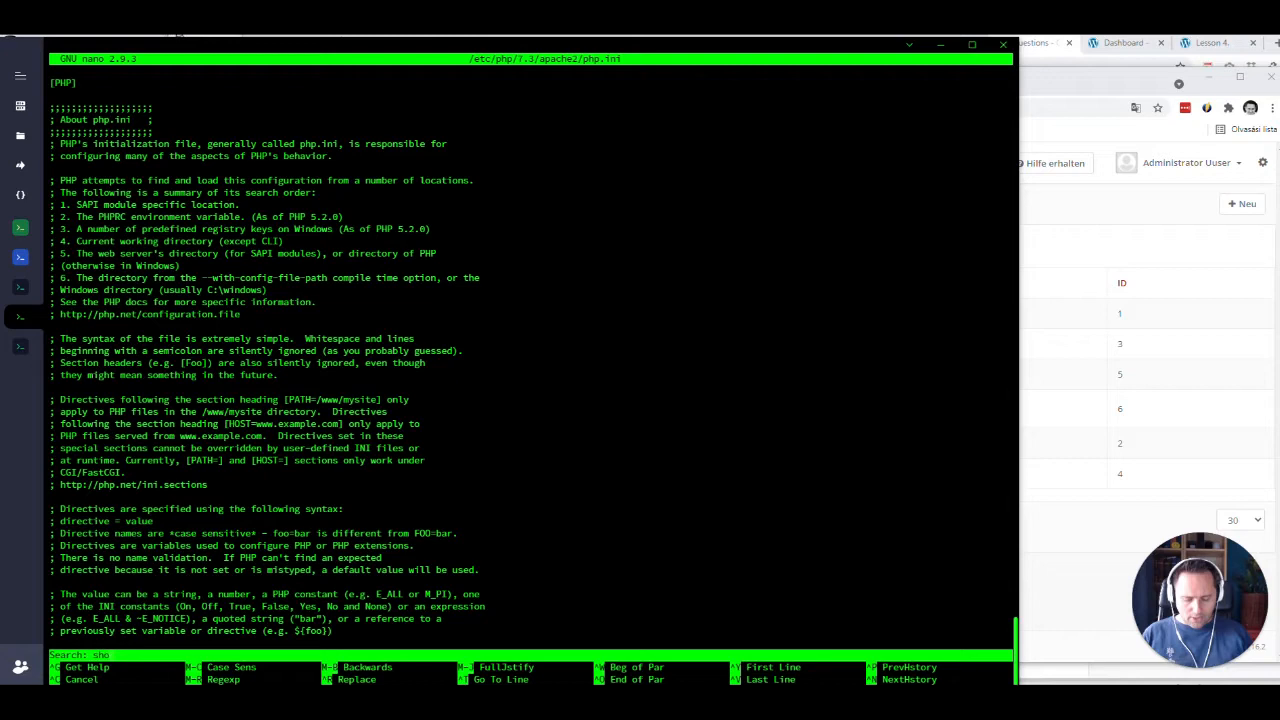
key("Return")
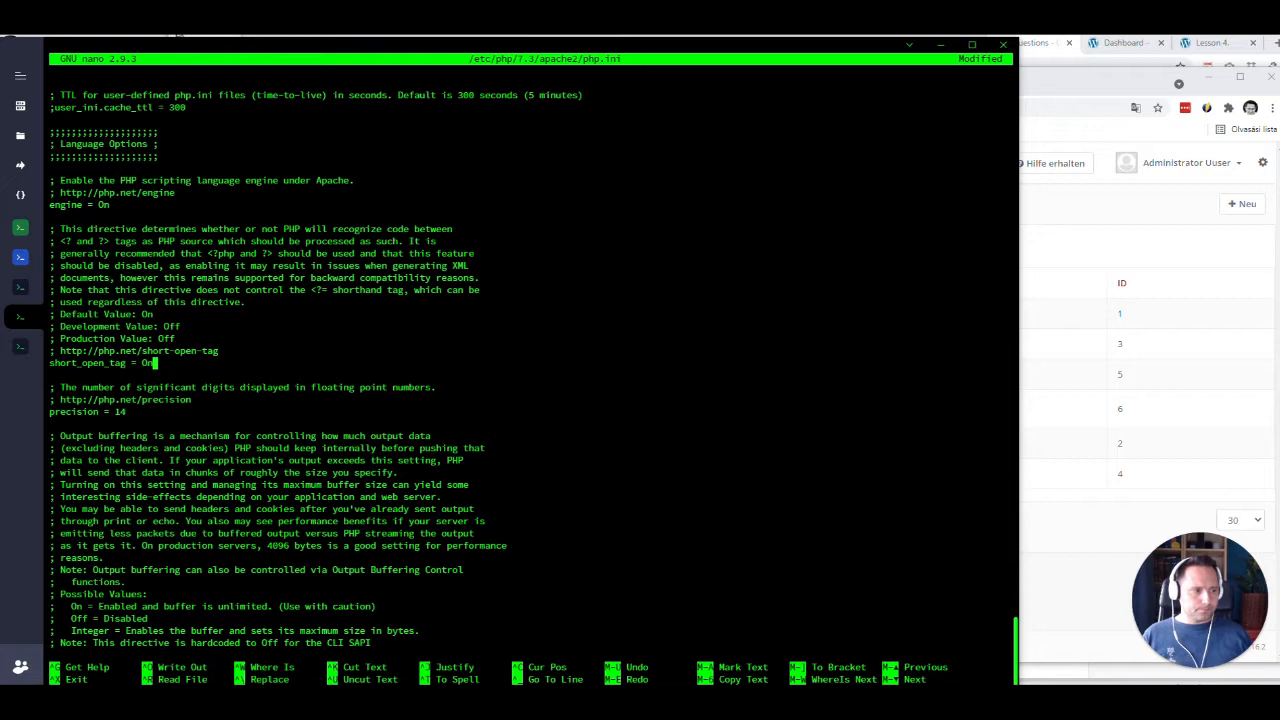
key("ctrl+w")
type("upload")
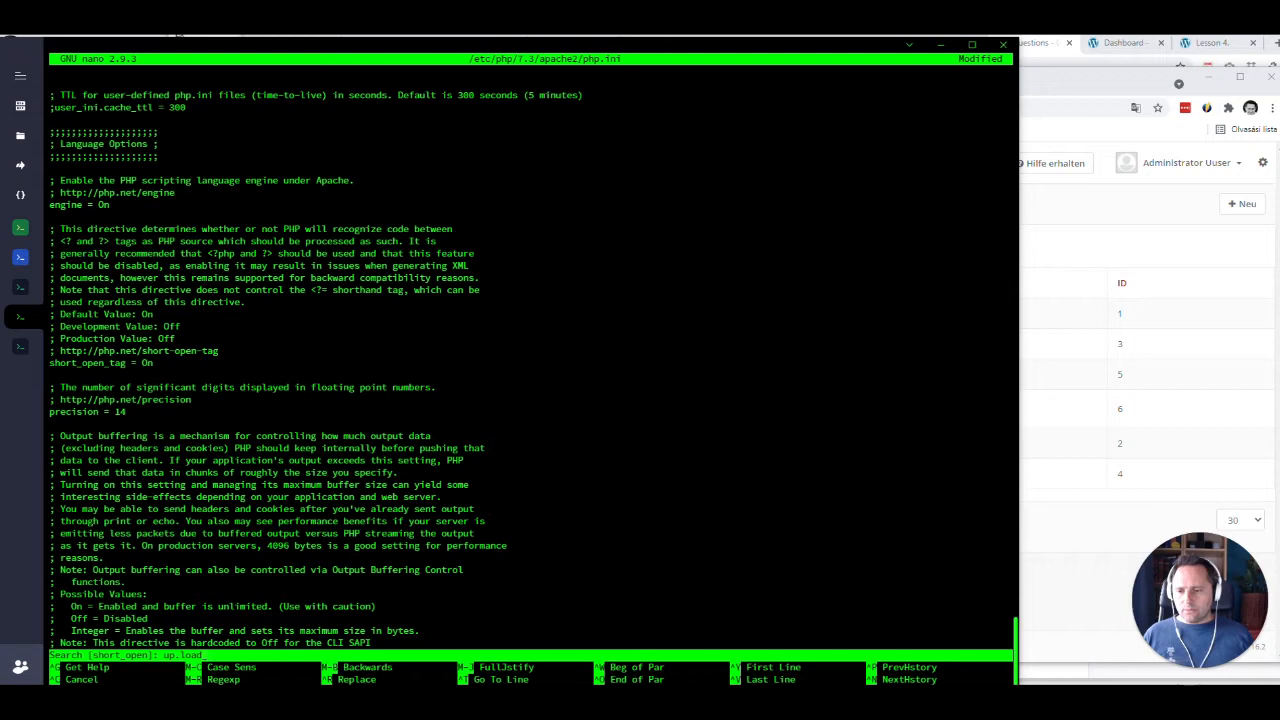
key("Return")
type("sudo apt remove mariadb-server")
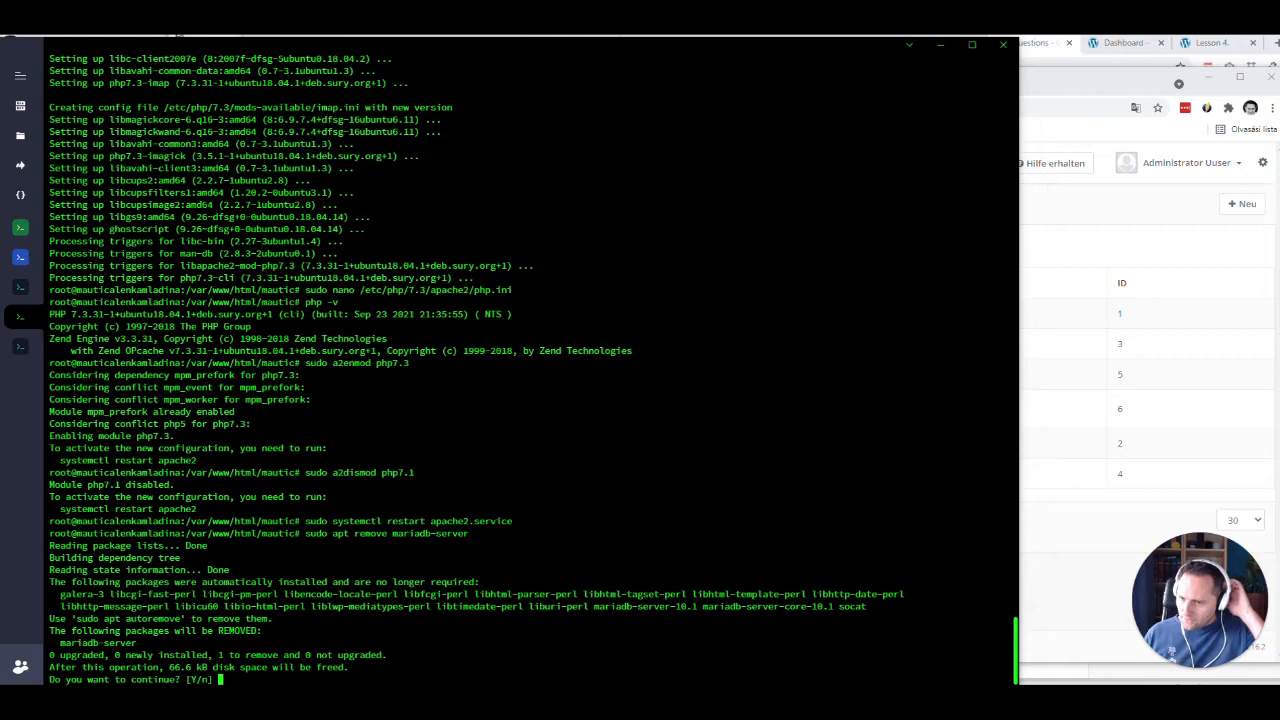
Step: Confirm removal of the mariadb-server package with Y
type("Y")
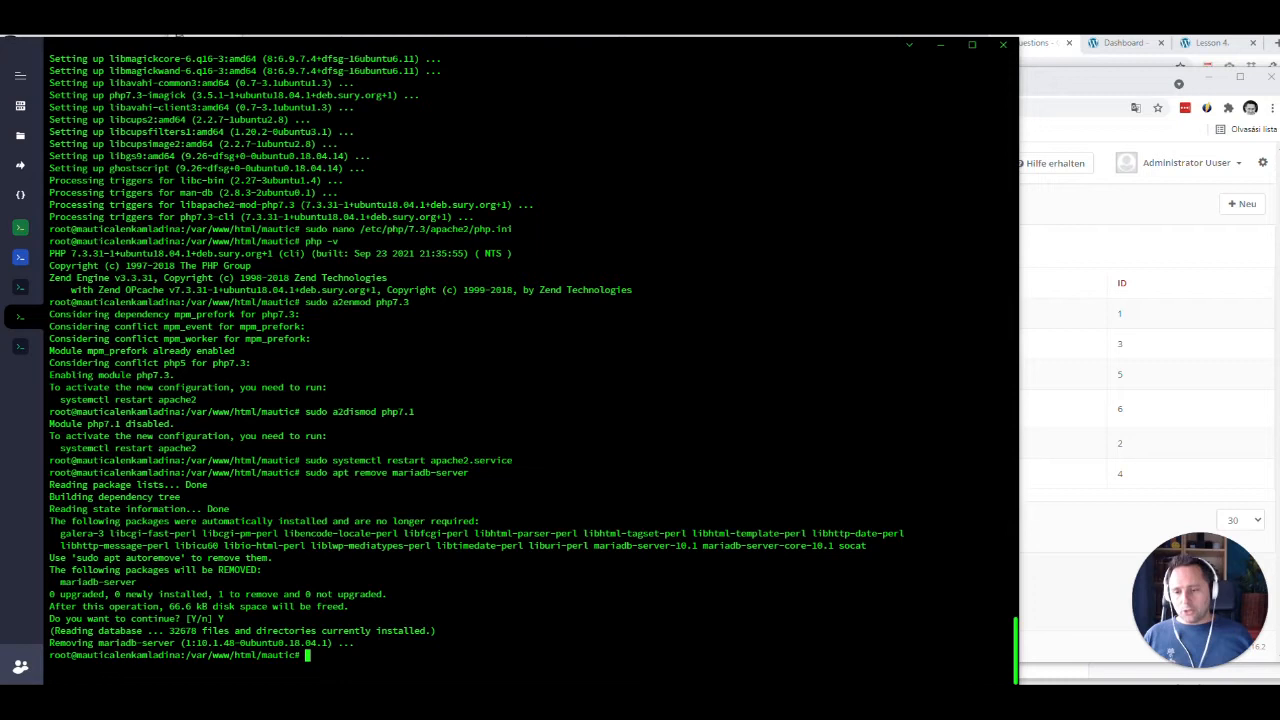
Step: Install software-properties-common and import the MariaDB repository signing key
type("sudo apt install software-properties-common -y")
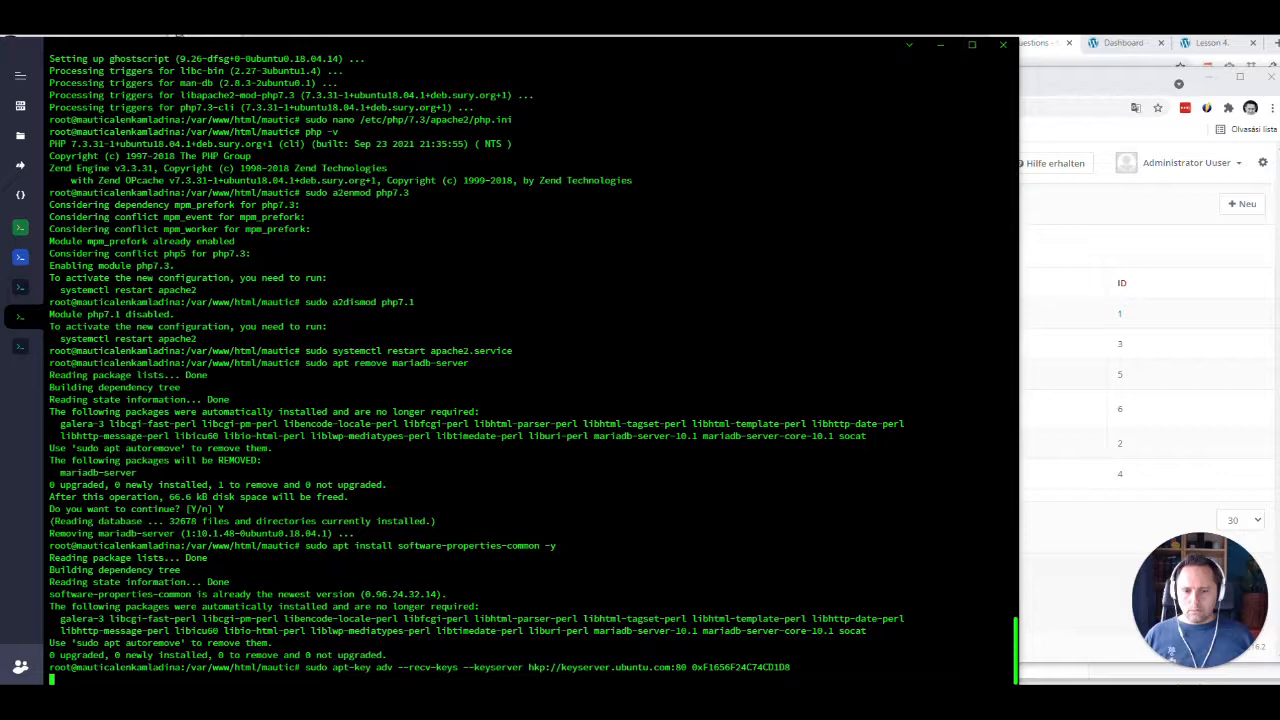
key("Return")
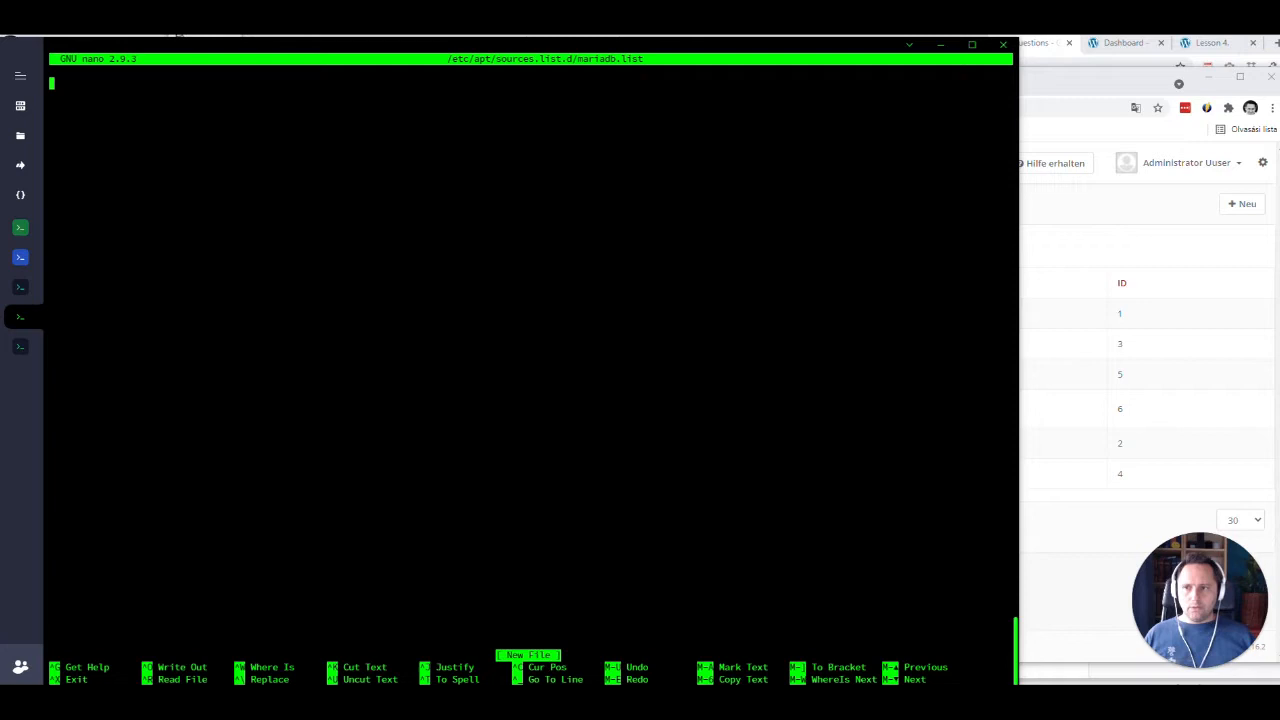
Step: Exit nano after saving the MariaDB repository source file
key("ctrl+x")
type("sudo -u www-data php /var/www/html/mautic/app/console mautic:update:find")
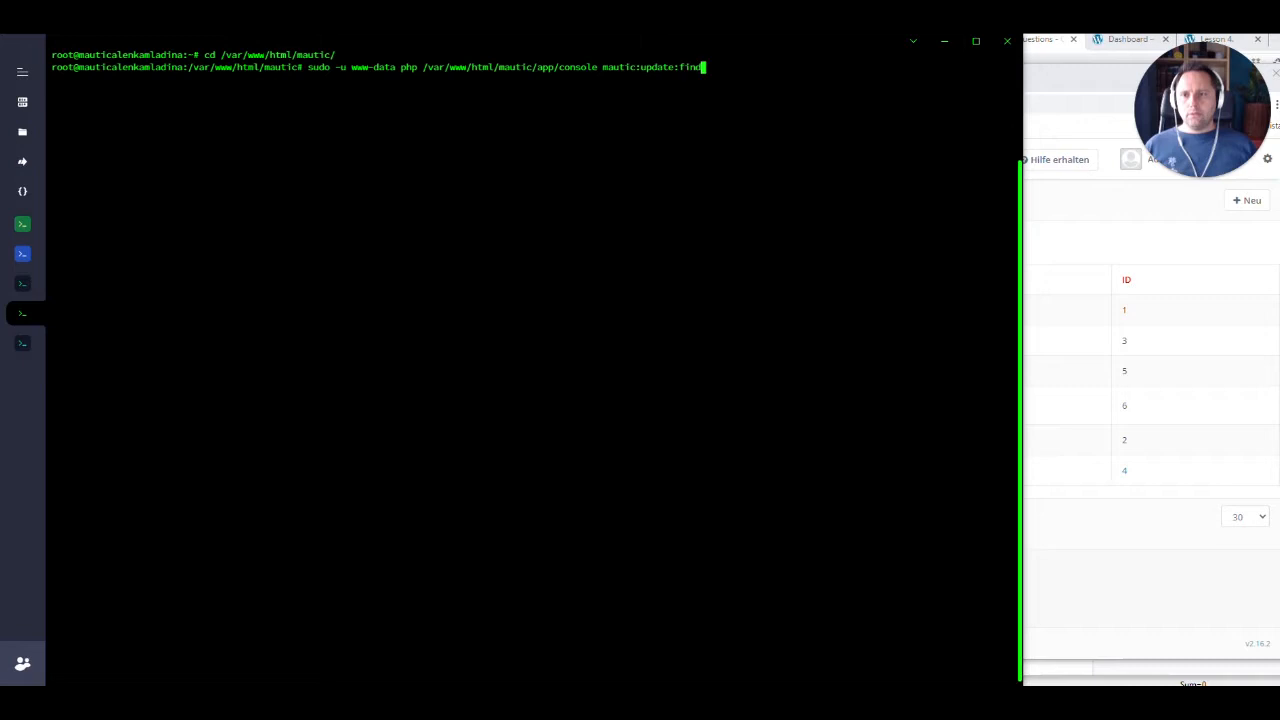
Step: Check for the Mautic update (3.2.4) and move the extra plugin bundles out of plugins
key("Return")
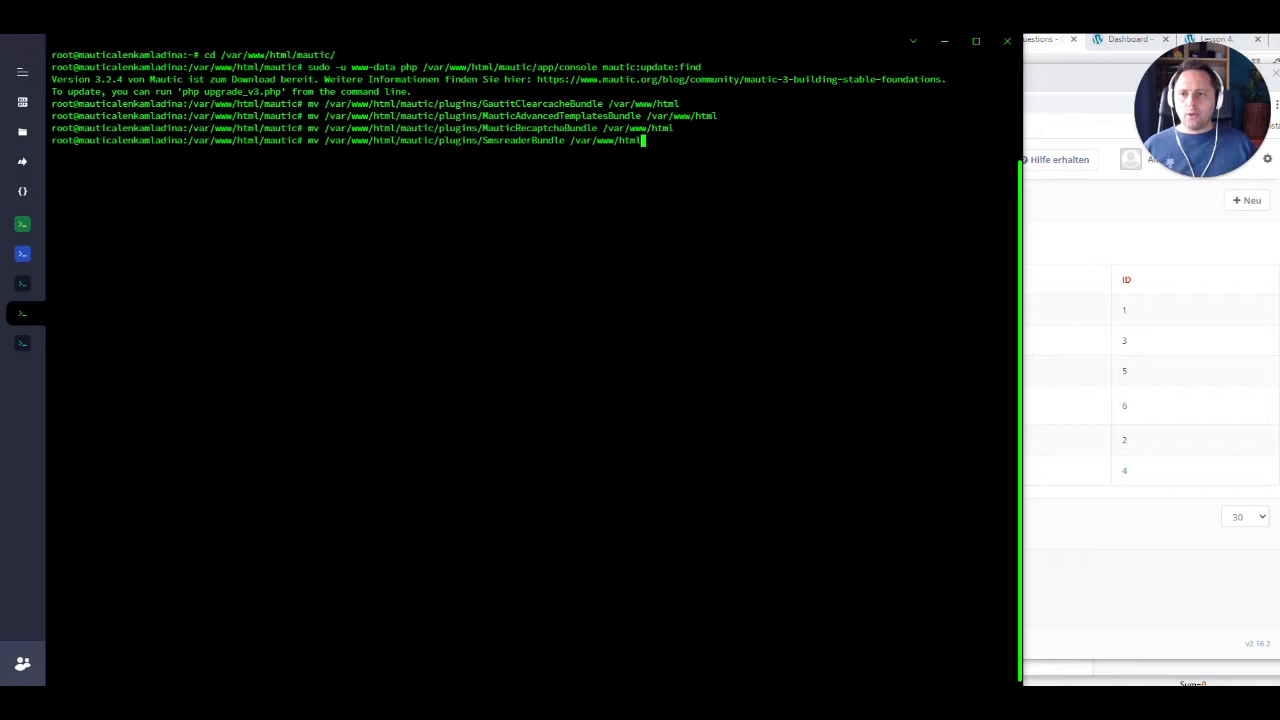
key("Return")
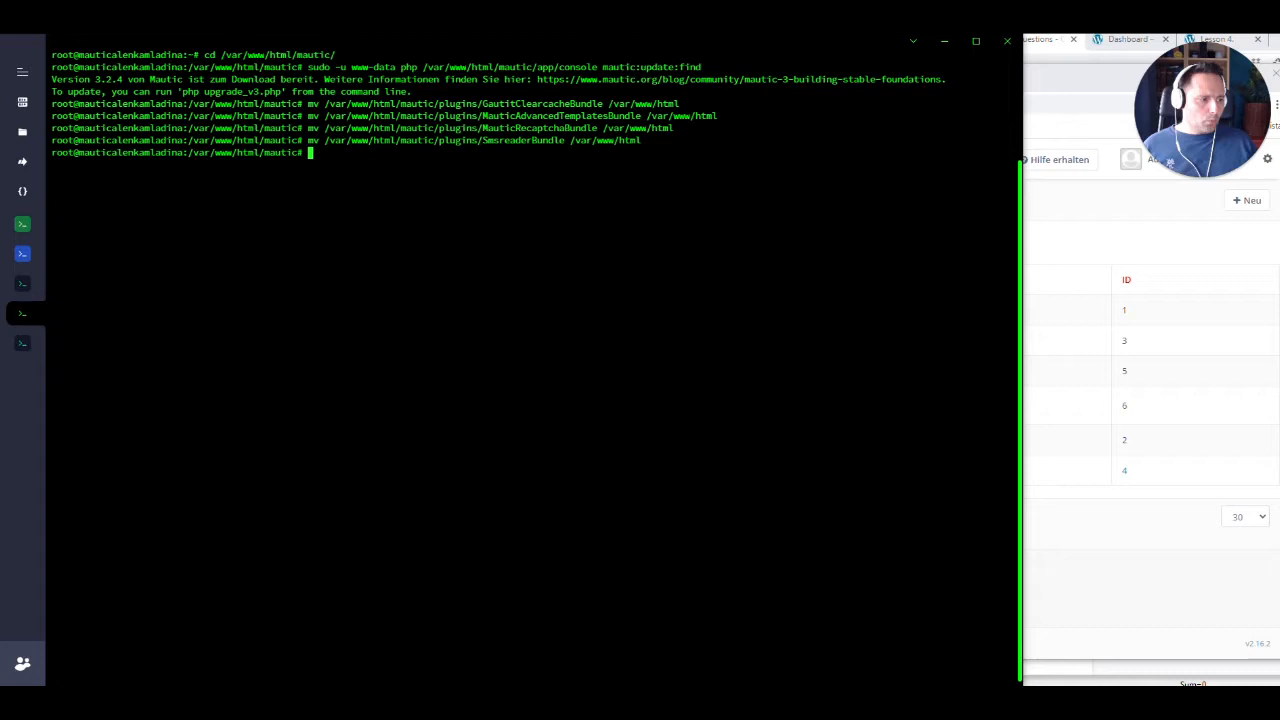
Step: Rename composer.json to composer.json2 and prepare the upgrade_v3.php command as www-data
key("Return")
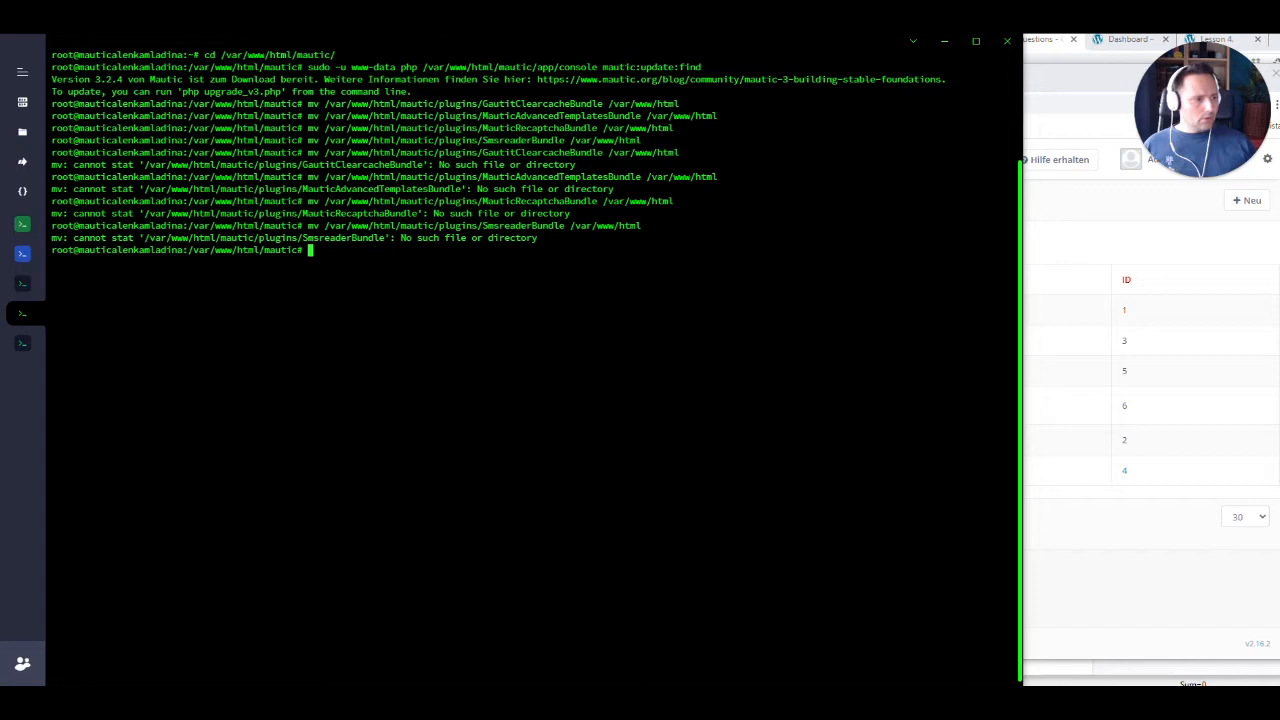
type("mv composer.json composer.json2")
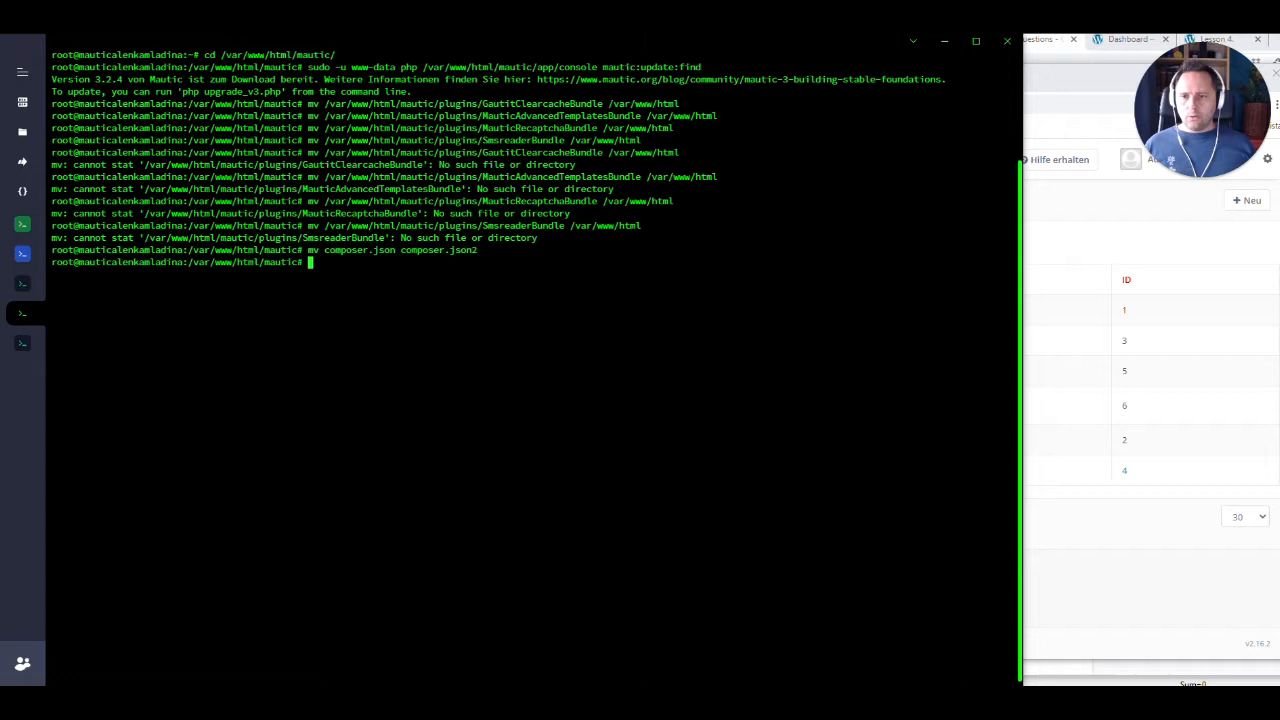
type("sudo -u www-data php upgrade_v3.php")
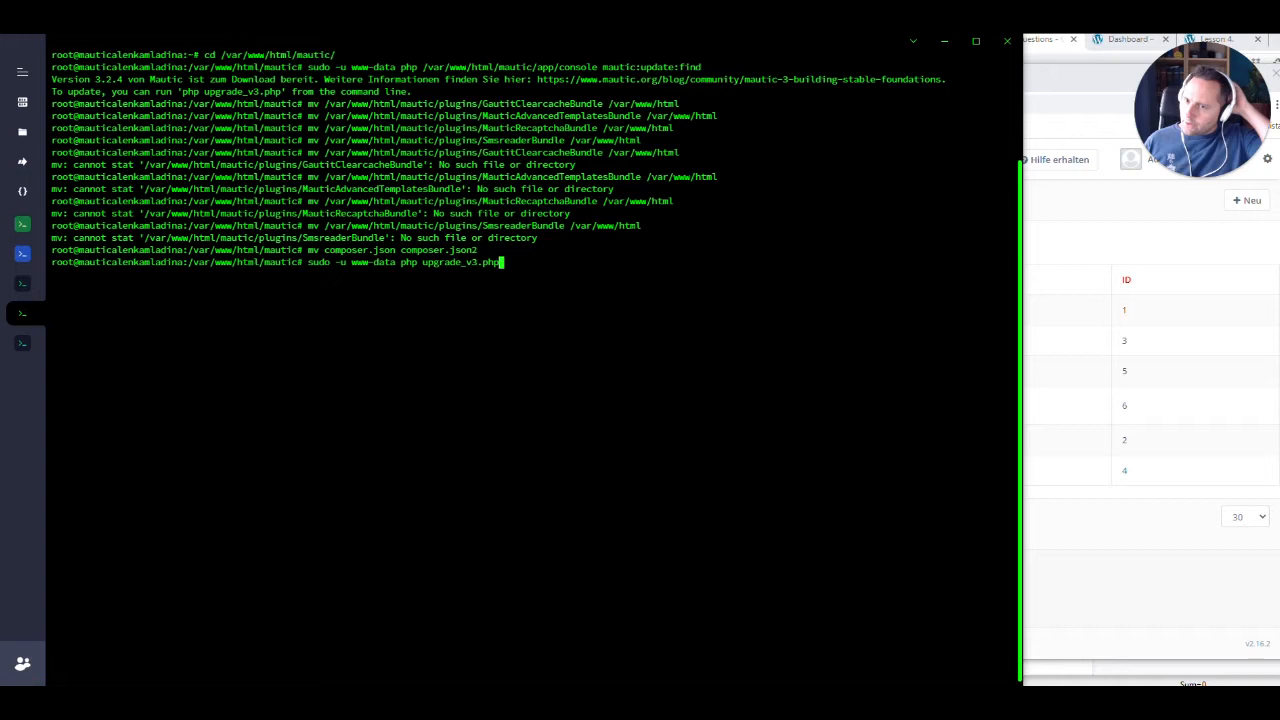
Step: Run upgrade_v3.php through phase 1 and phase 2 of the Mautic 3 upgrade
key("Return")
type("sudo chmod -R 755 /var/www/html/mautic/")
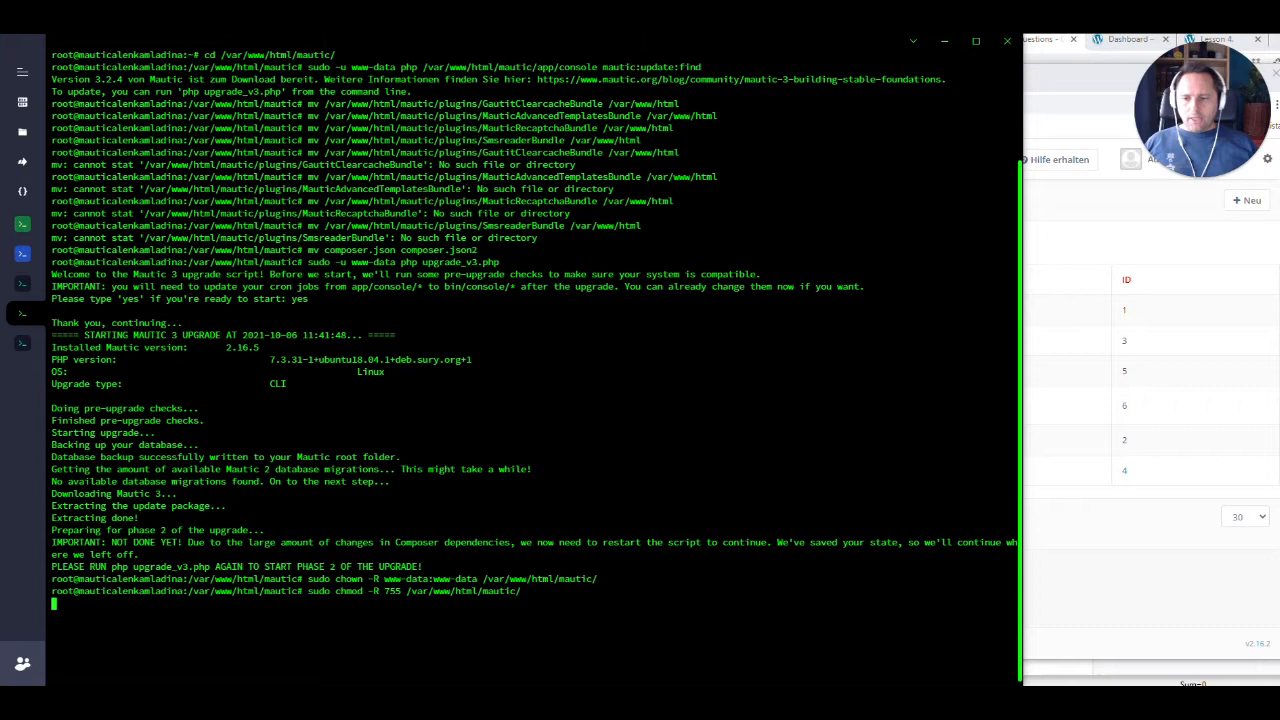
key("Return")
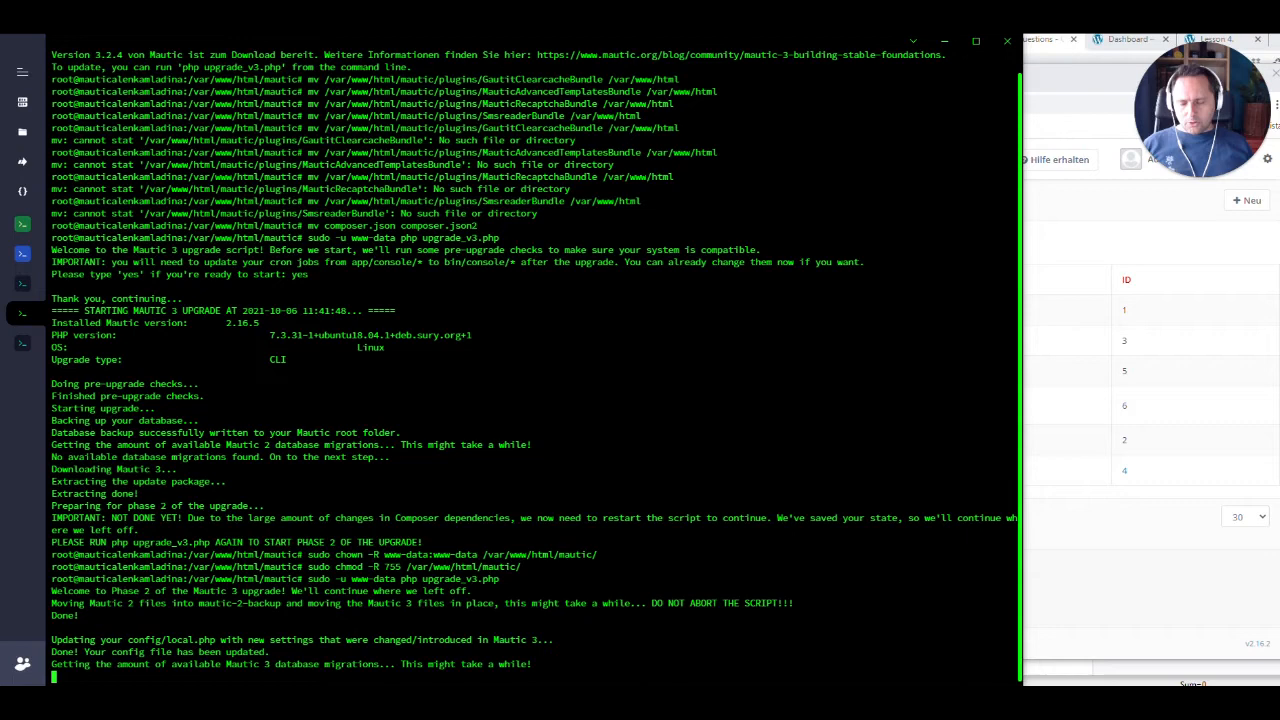
scroll("down", 3)
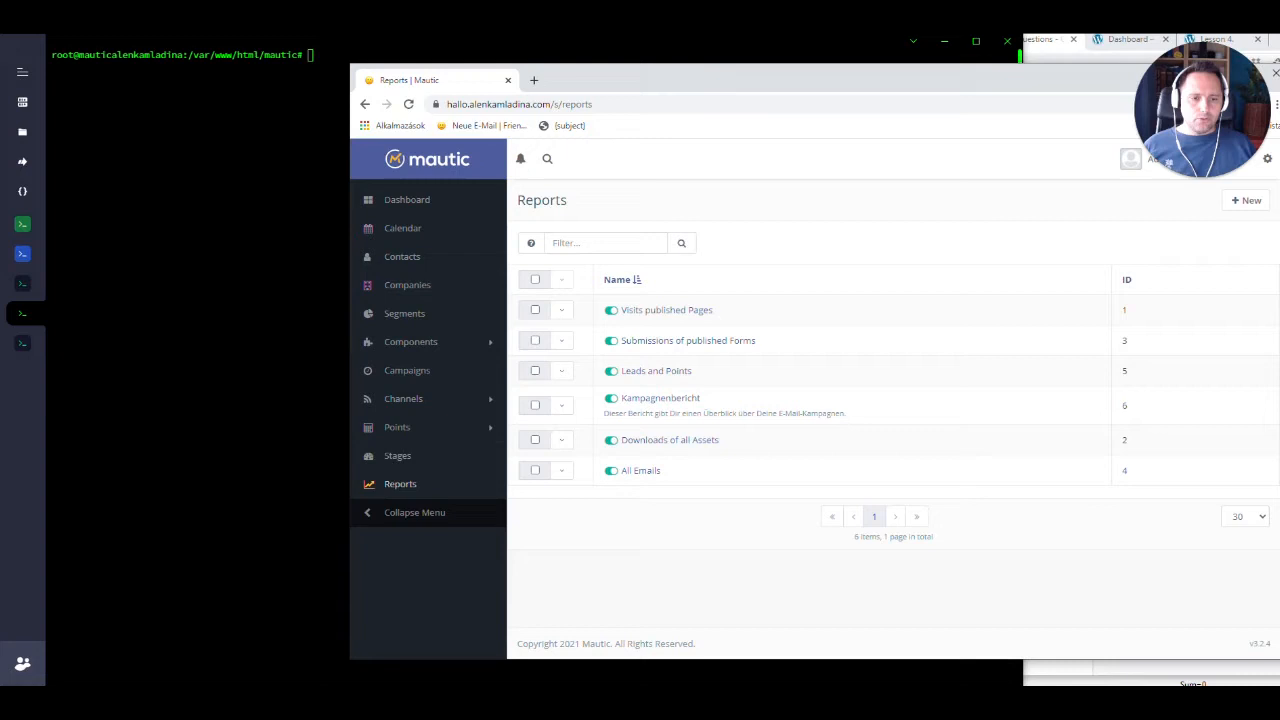
mouse_move(1264, 618)
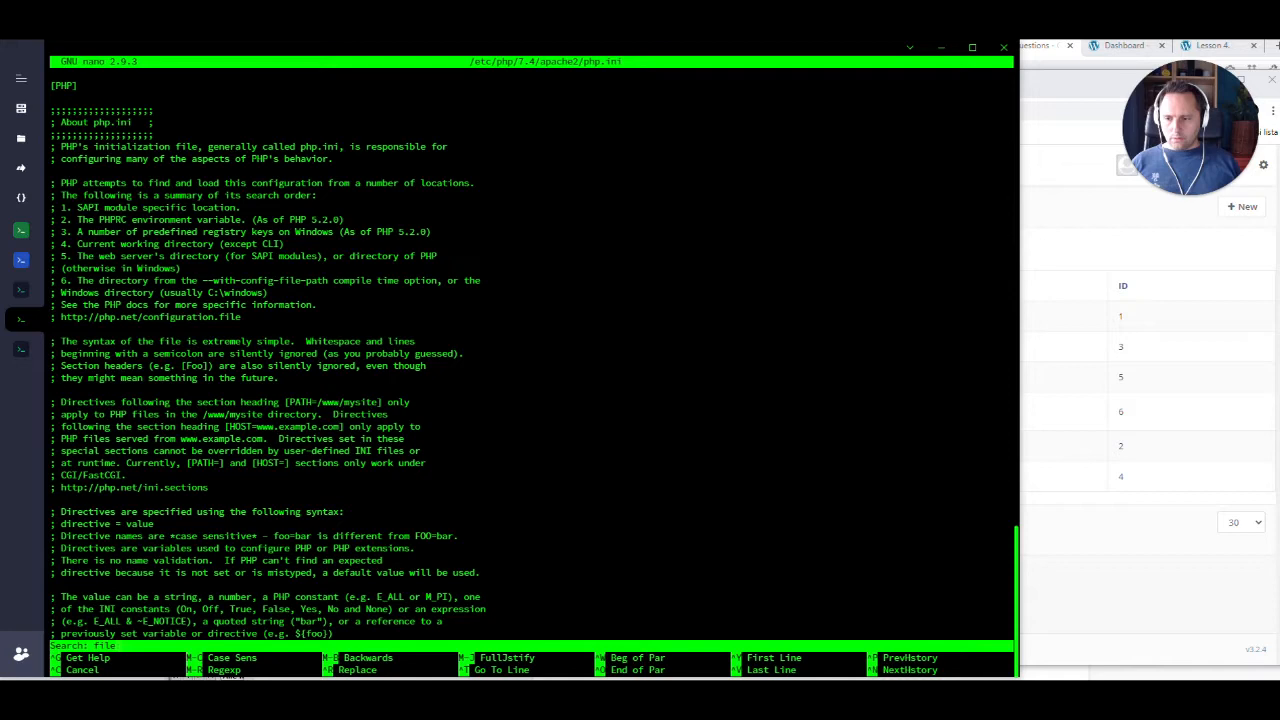
Step: Search php.ini for file_upload, memory_limit and post_max_size and edit their values
type("file_upload")
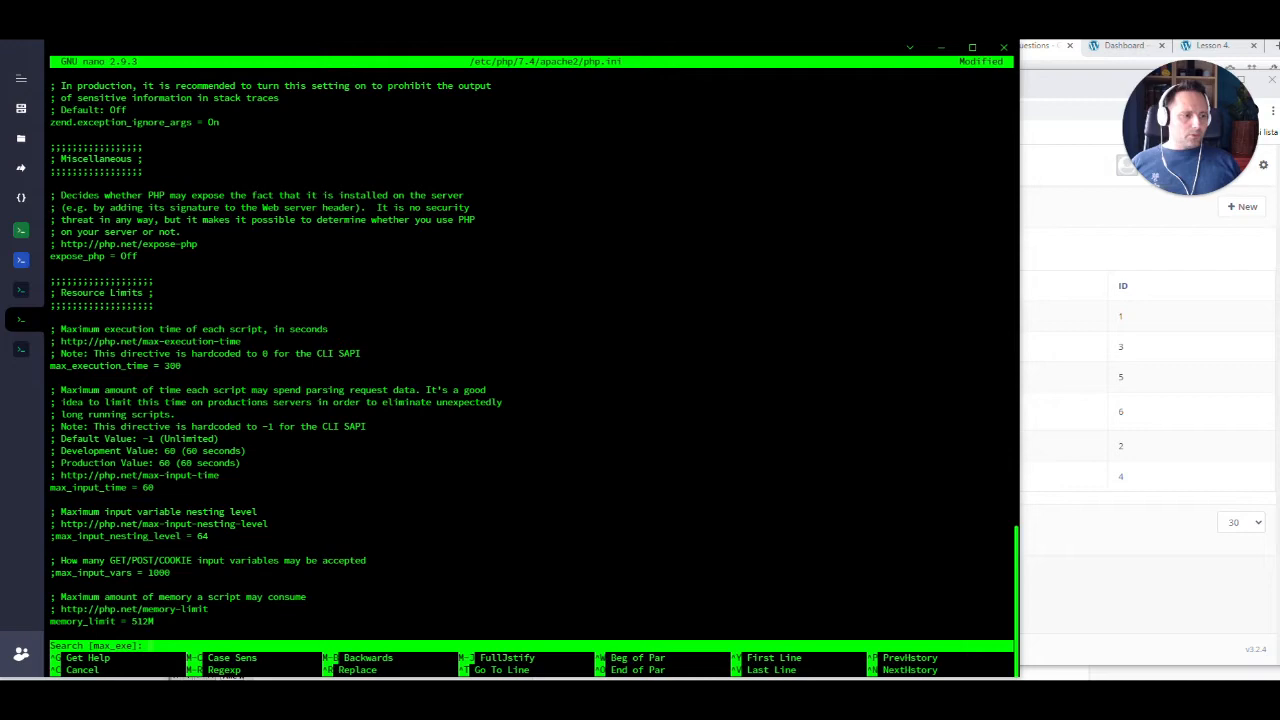
key("Return")
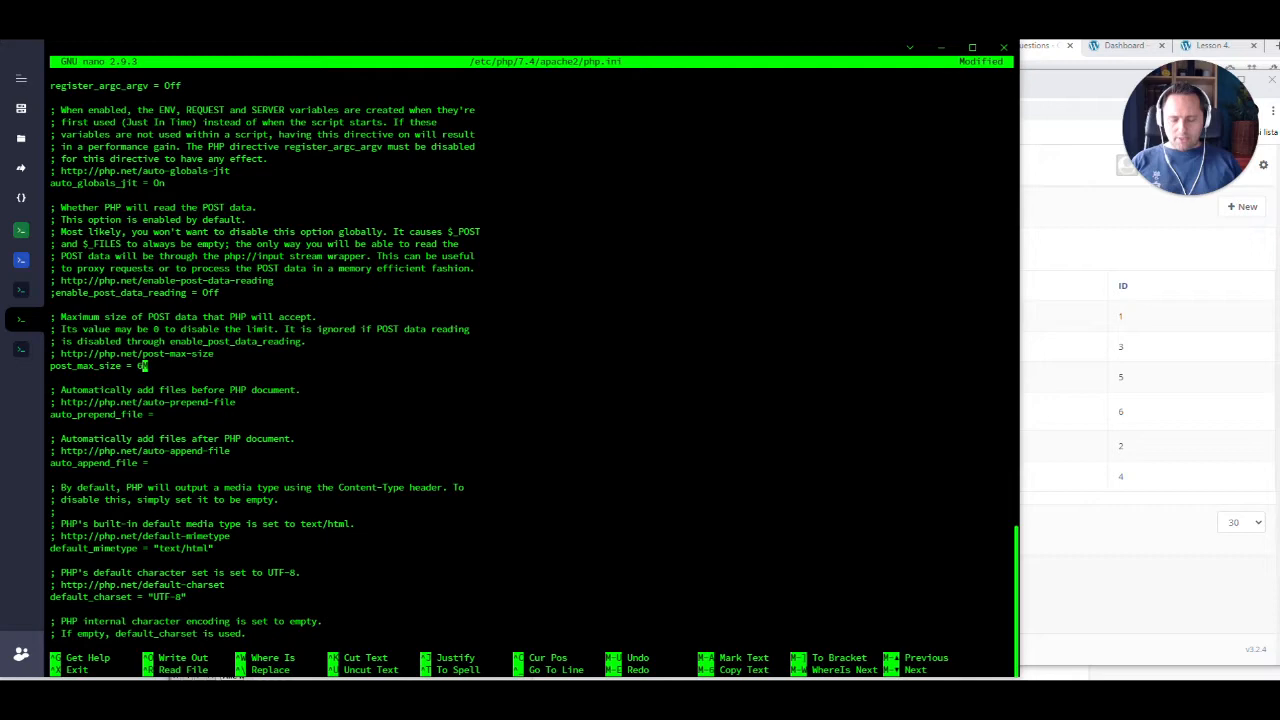
key("ctrl+x")
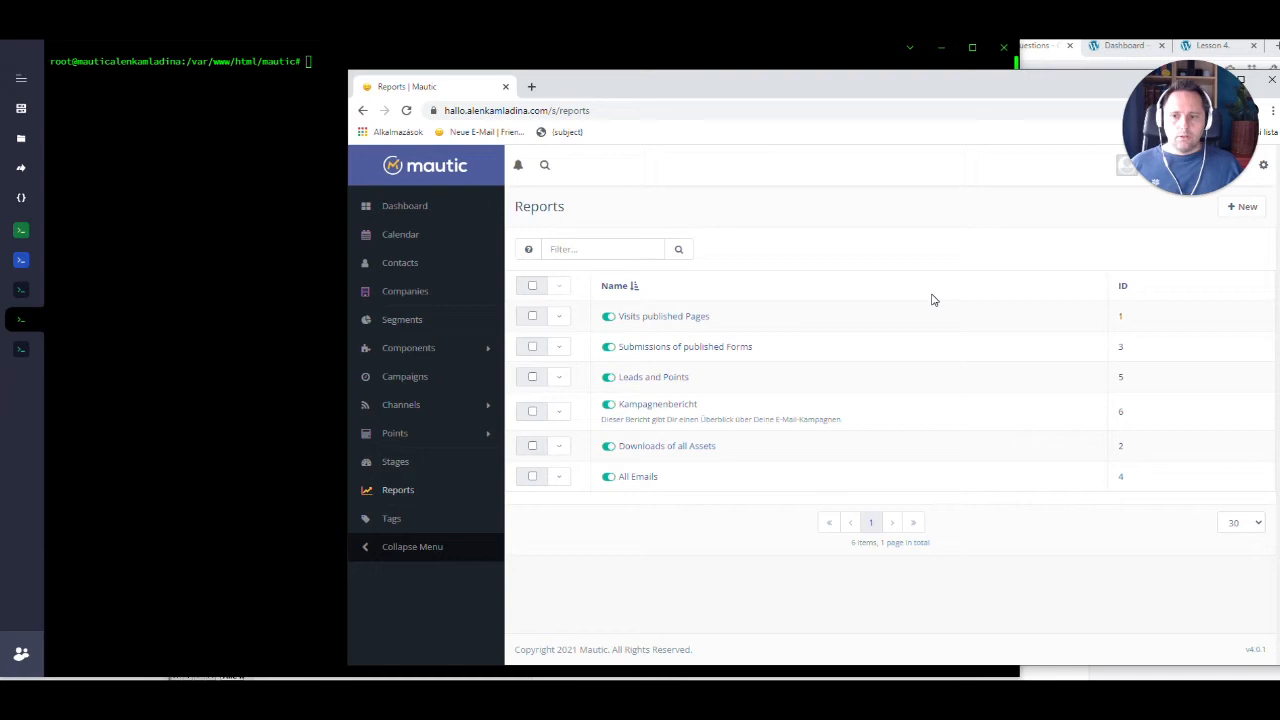
Step: Show the Tags list and expand the settings (gear) menu
left_click(392, 518)
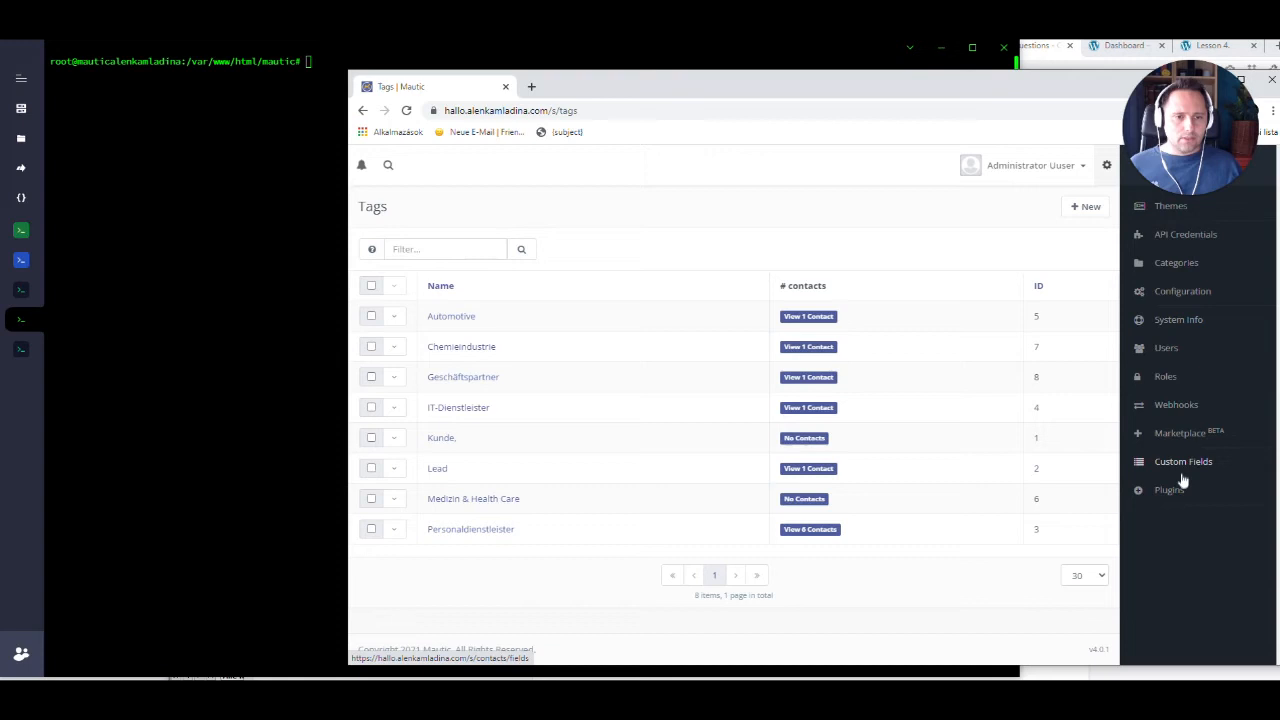
Step: Go to Plugins and run Install/Upgrade Plugins for the newly added ones
left_click(1168, 490)
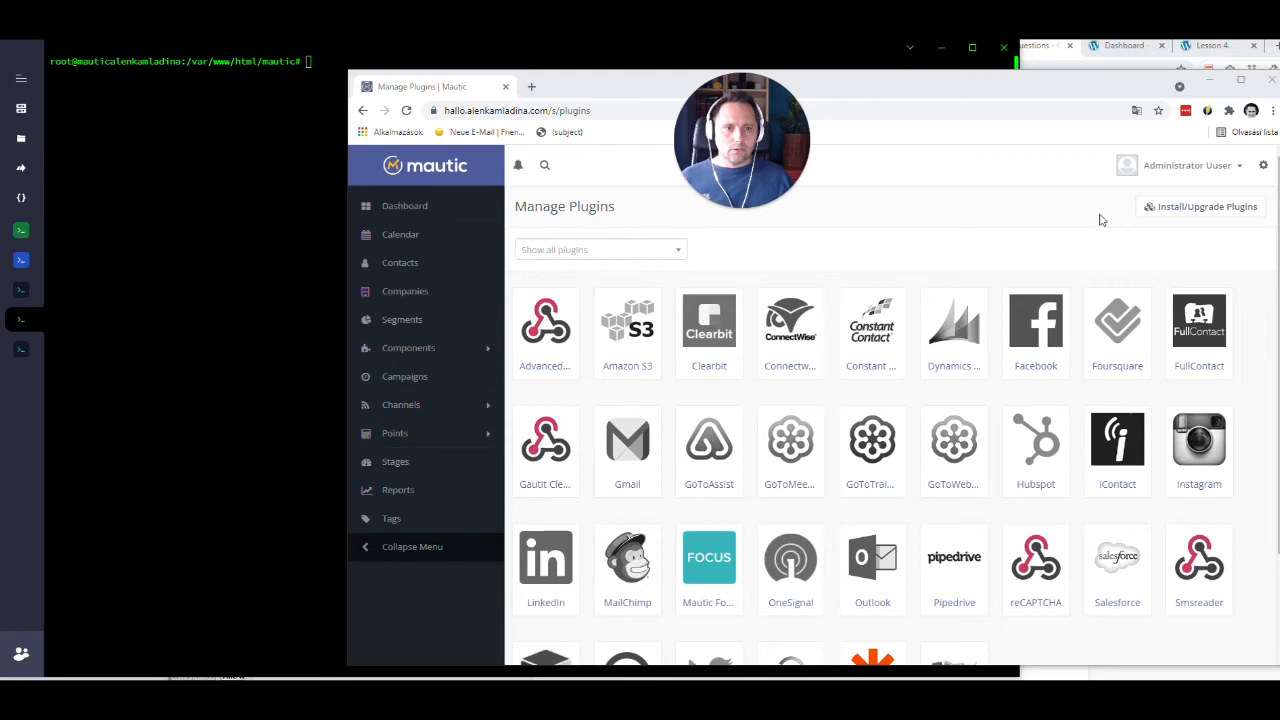
left_click(1200, 206)
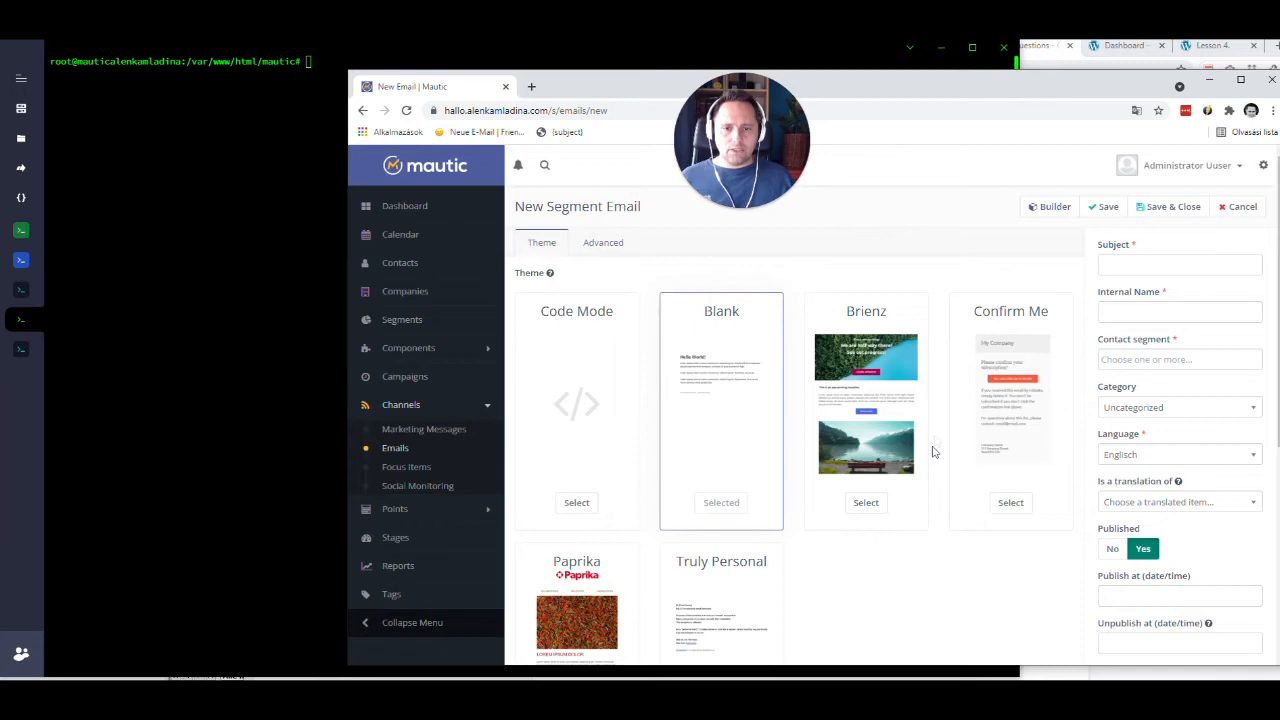
mouse_move(904, 562)
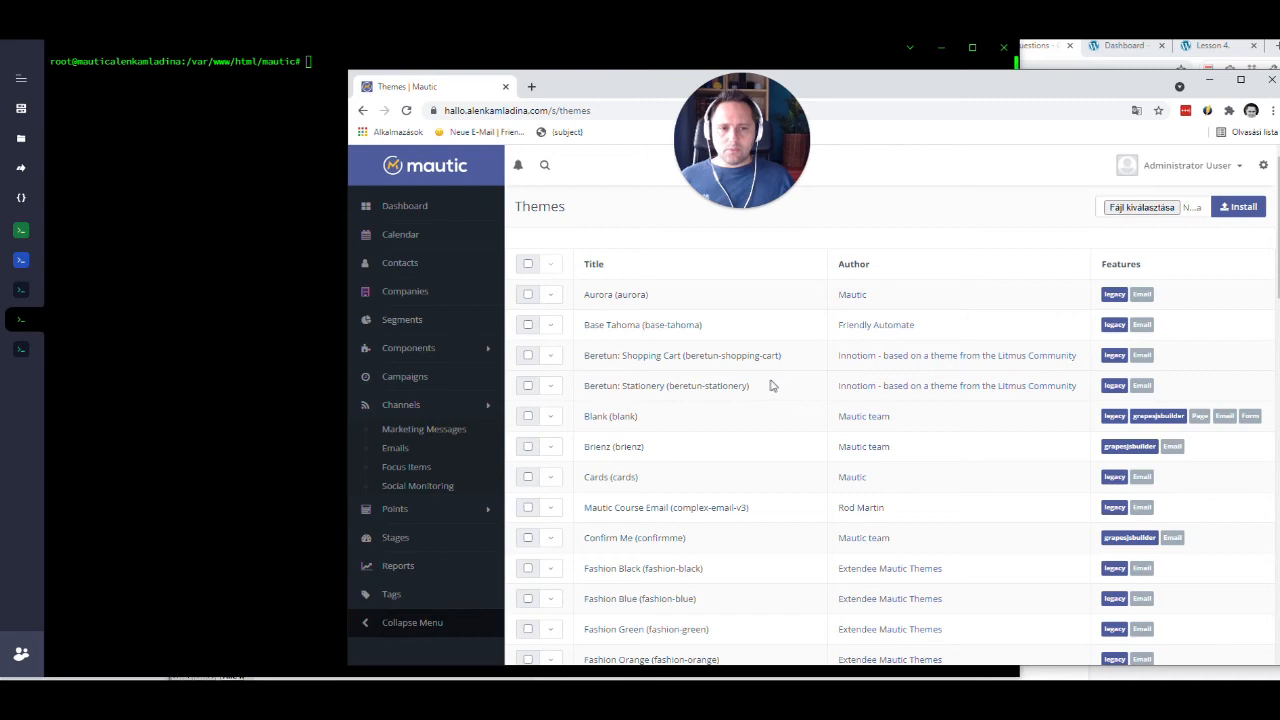
mouse_move(1096, 420)
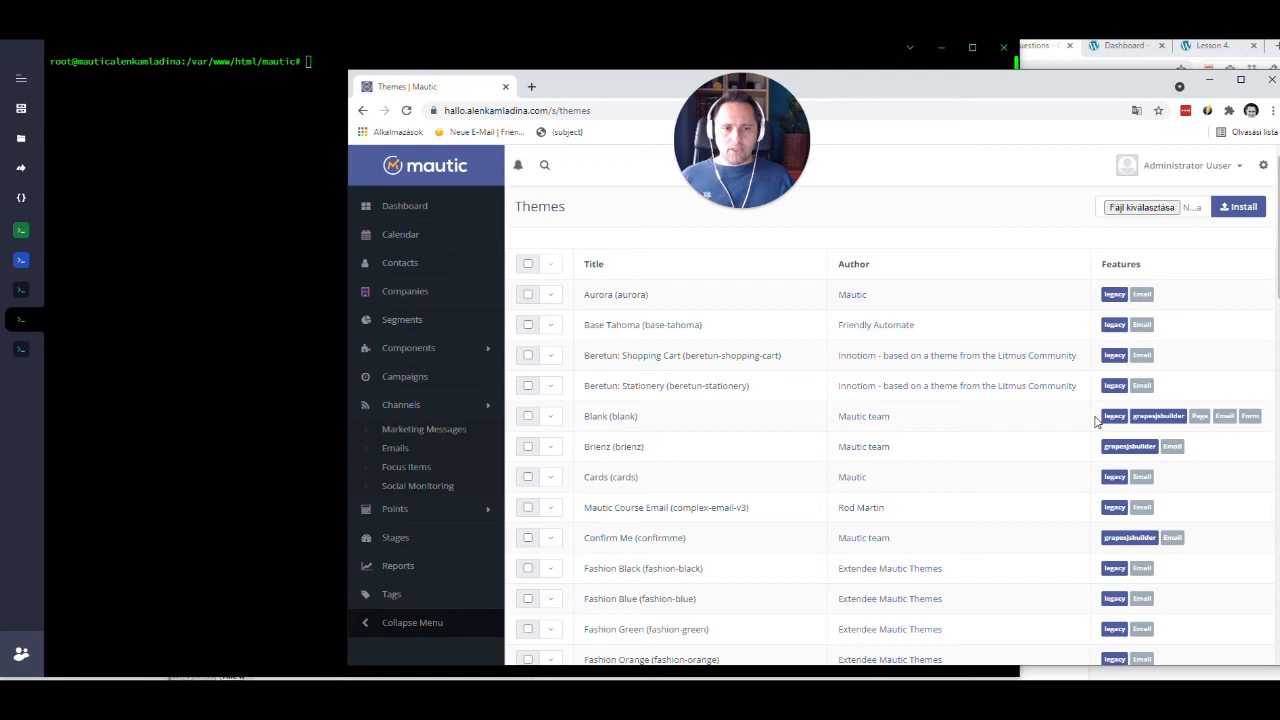
mouse_move(828, 496)
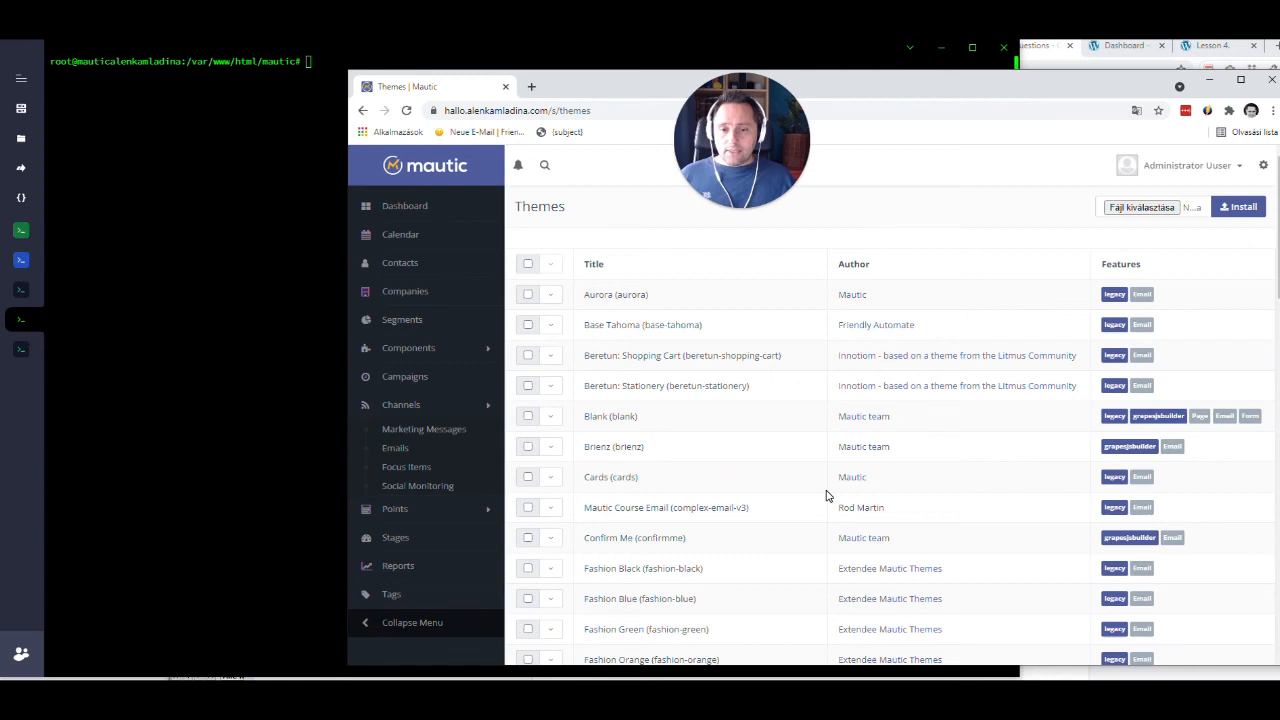